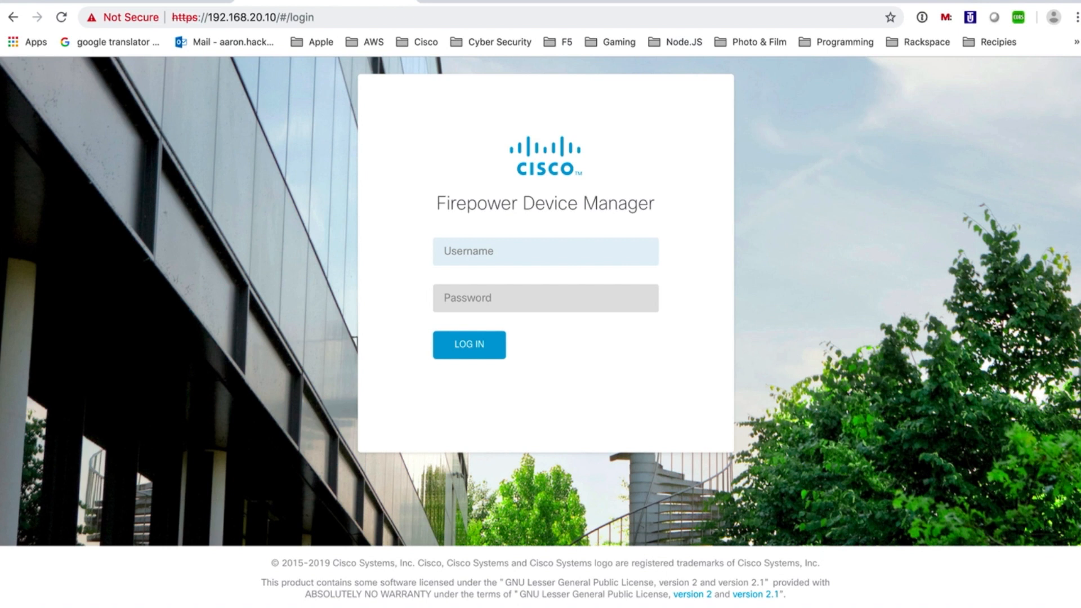
# Log in to FDM on 192.168.20.10 and review its Device Summary
pyautogui.click(468, 345)
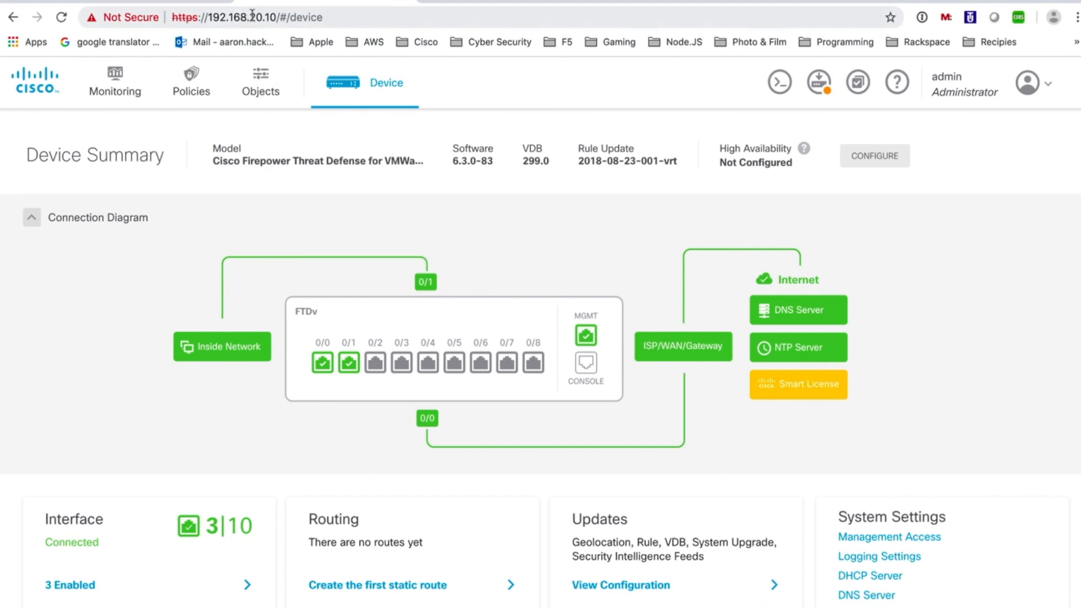
pyautogui.moveTo(342, 253)
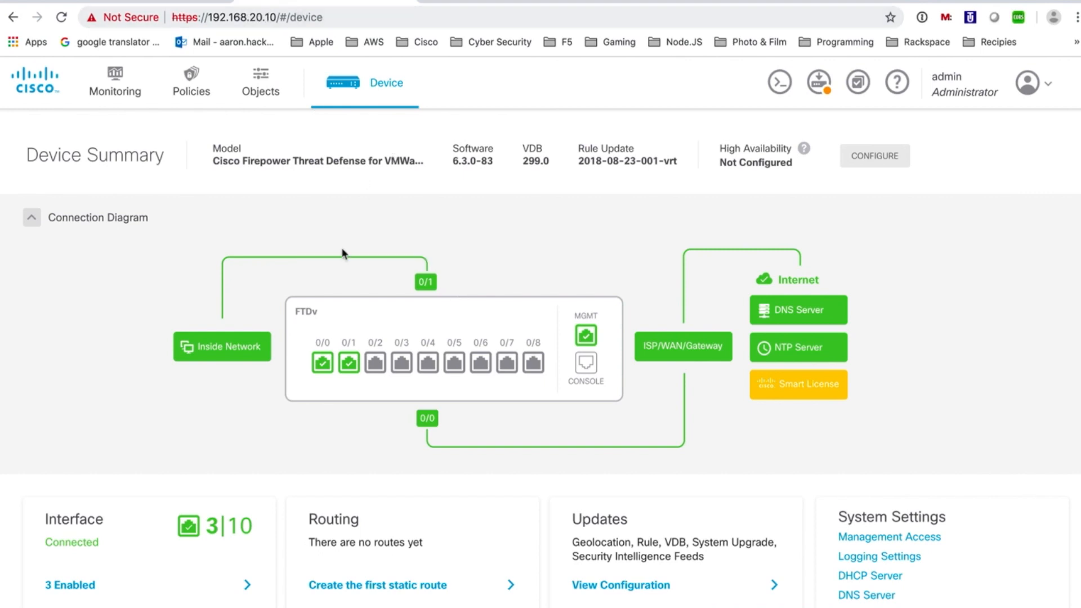
pyautogui.scroll(-3)
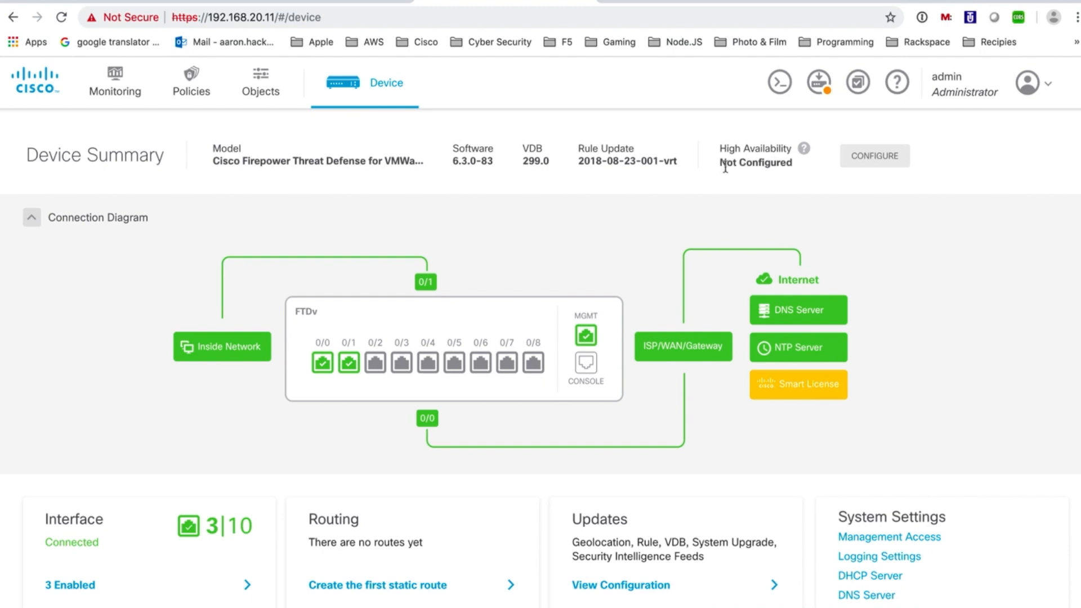
pyautogui.moveTo(710, 210)
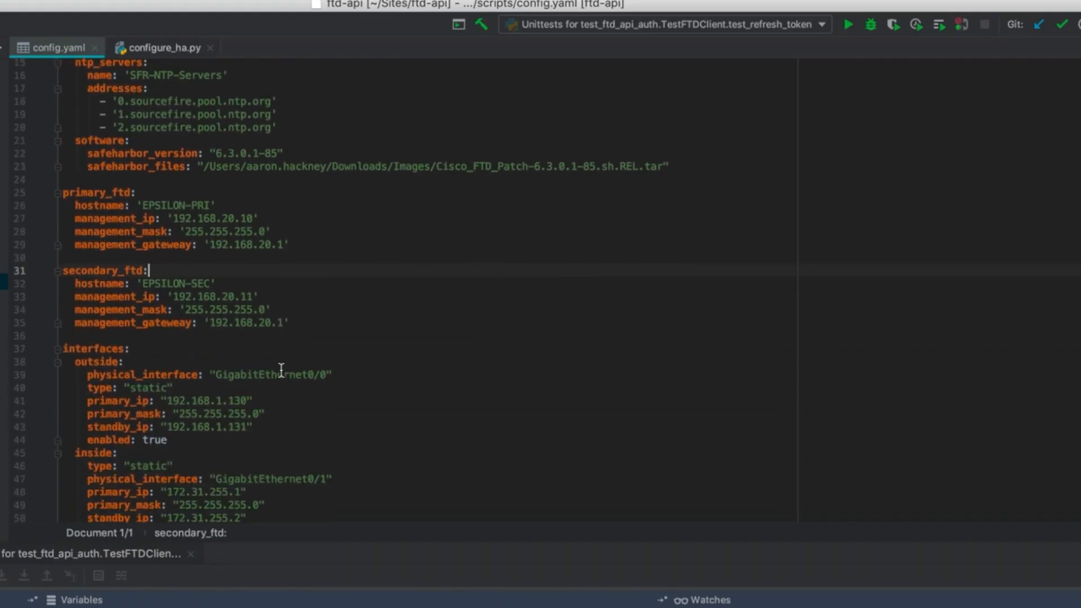
pyautogui.scroll(-3)
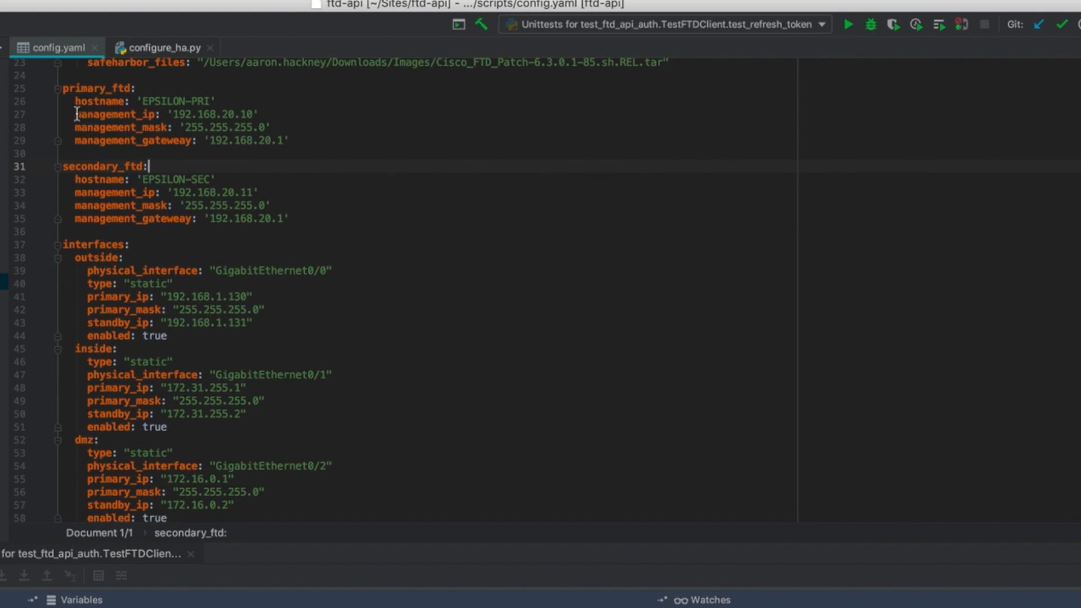
pyautogui.moveTo(75, 102); pyautogui.dragTo(296, 141)
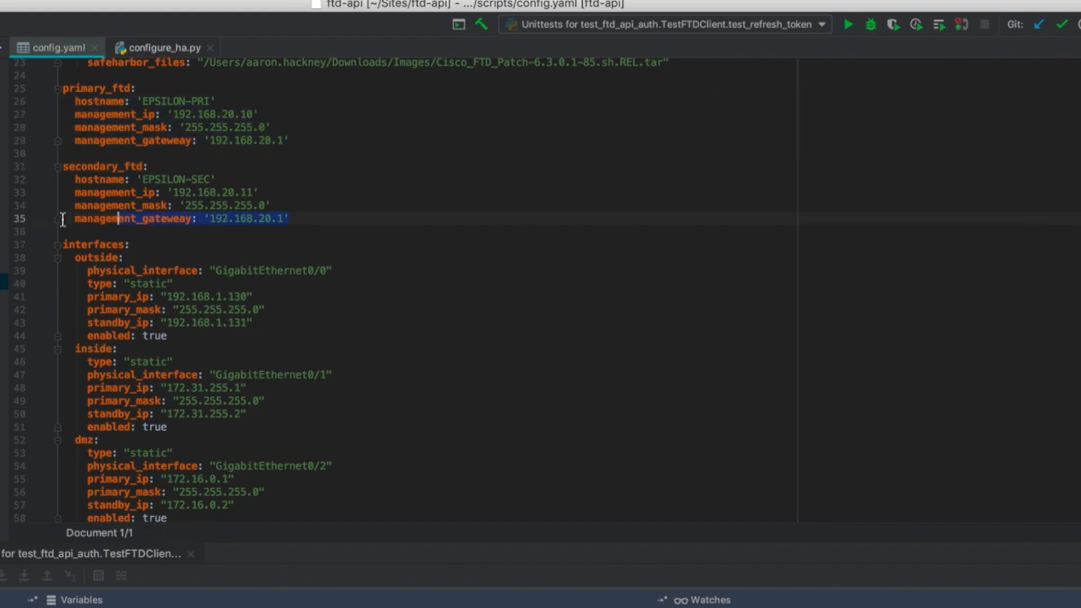
pyautogui.scroll(-3)
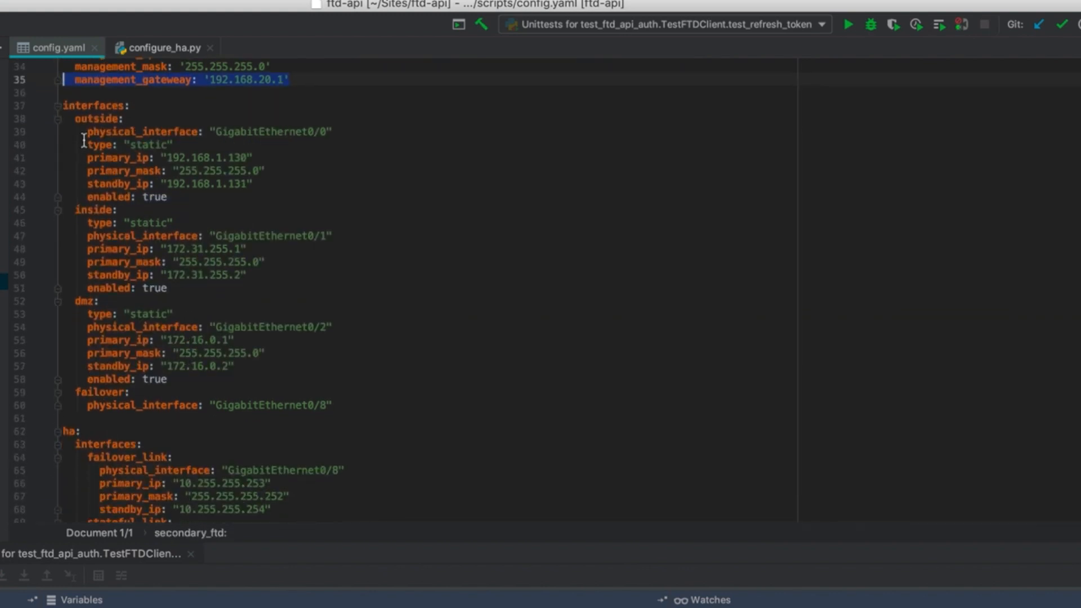
pyautogui.scroll(-3)
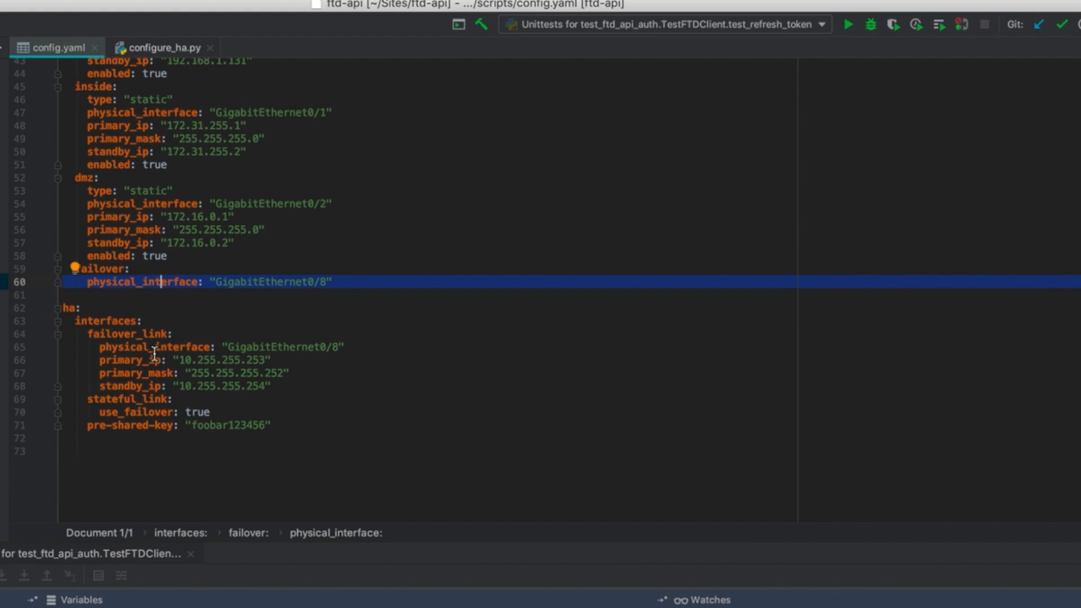
pyautogui.click(155, 346)
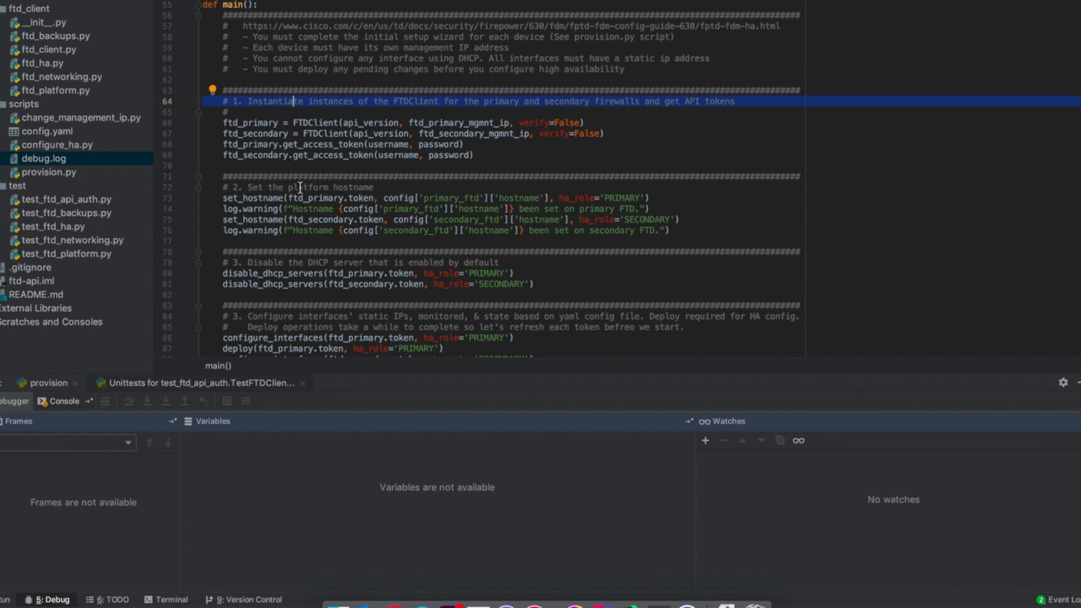
# Review main() in configure_ha.py, marking the hostname and interface configuration steps
pyautogui.click(297, 187)
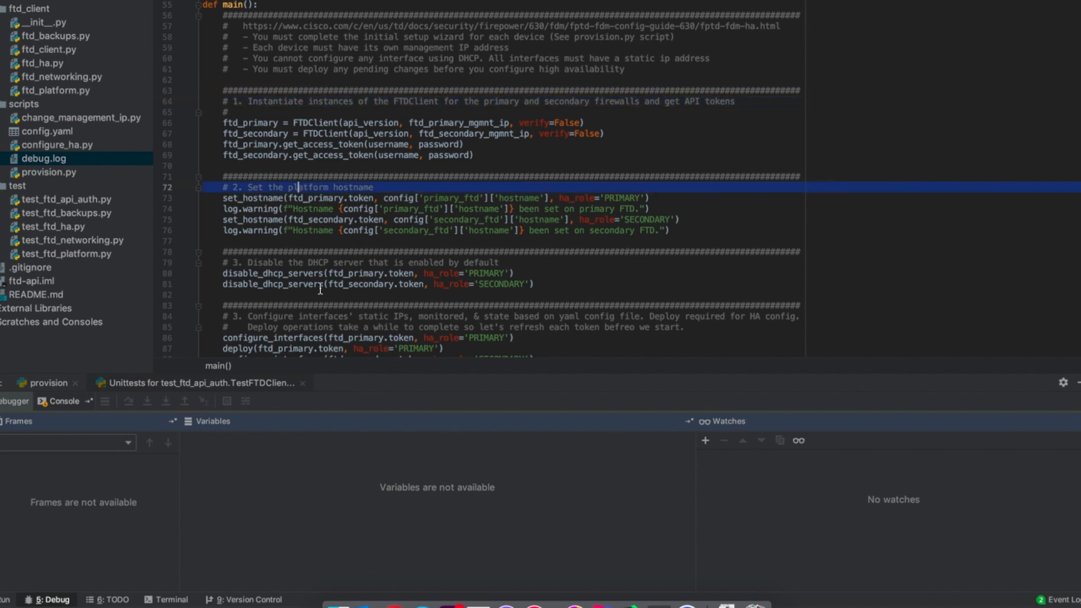
pyautogui.scroll(-3)
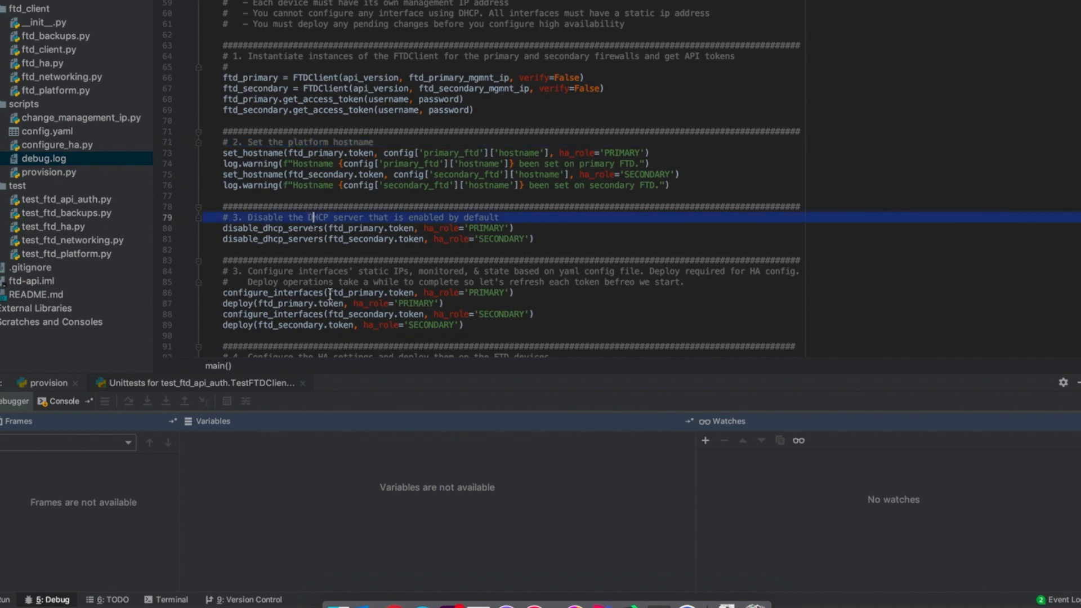
pyautogui.scroll(-3)
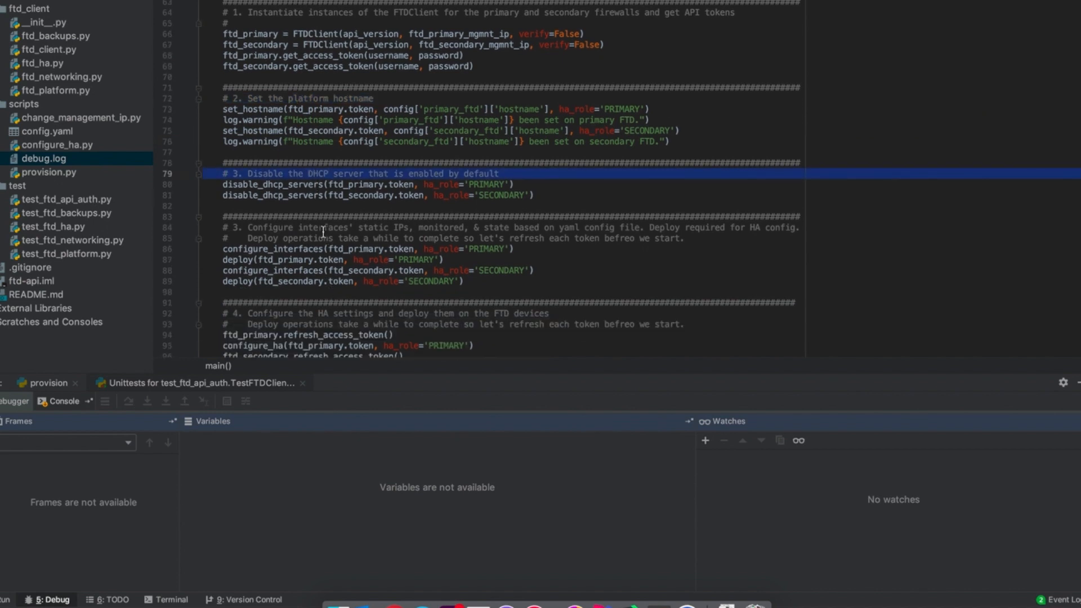
pyautogui.click(348, 227)
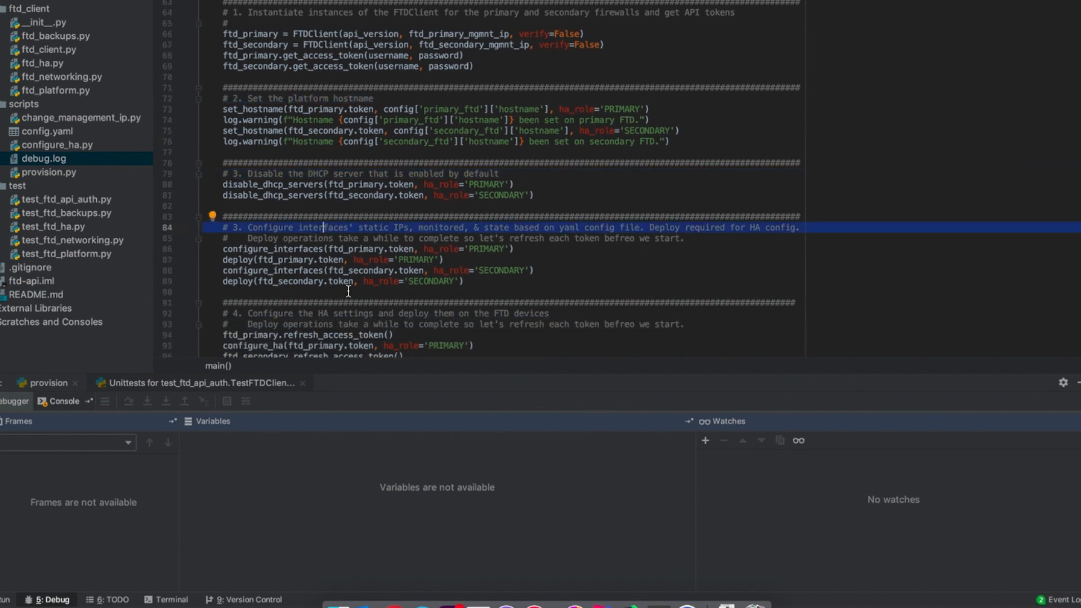
pyautogui.scroll(-3)
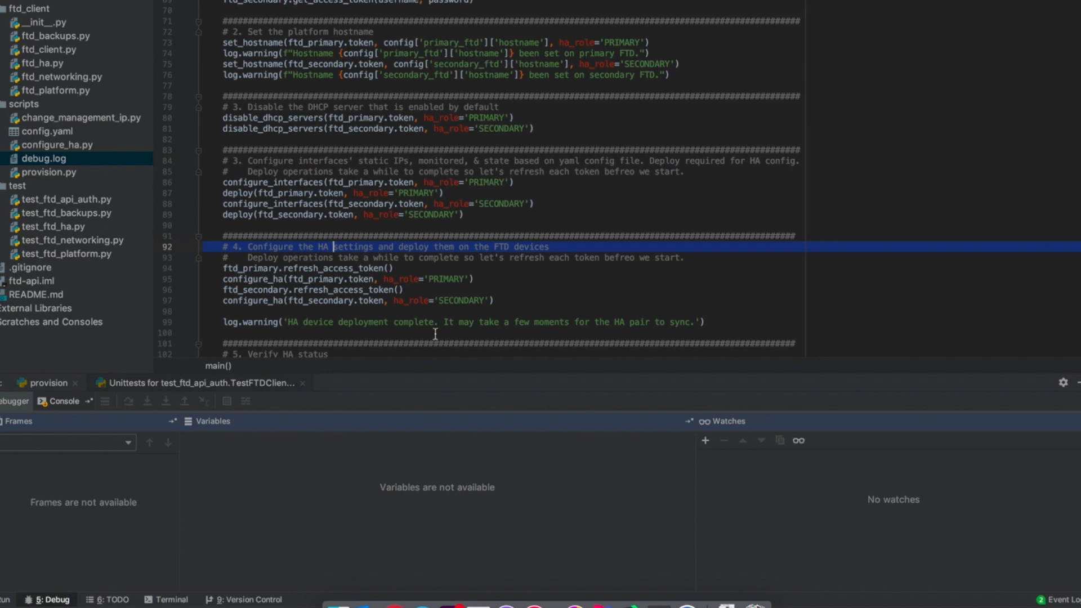
pyautogui.scroll(-3)
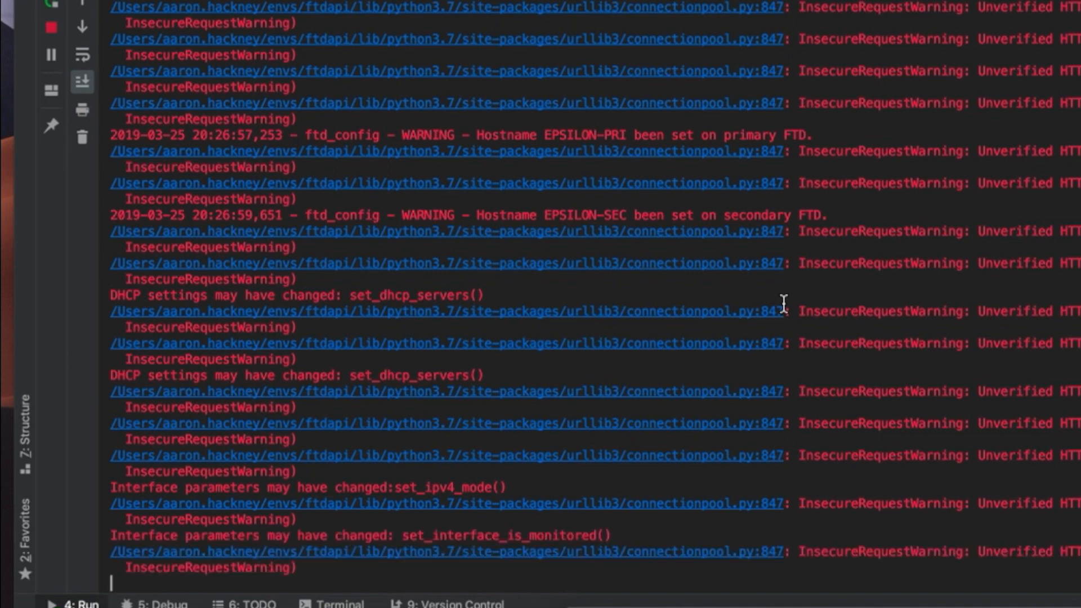
# Follow the Run console output through the hostname, DHCP, interface and failover messages
pyautogui.scroll(-3)
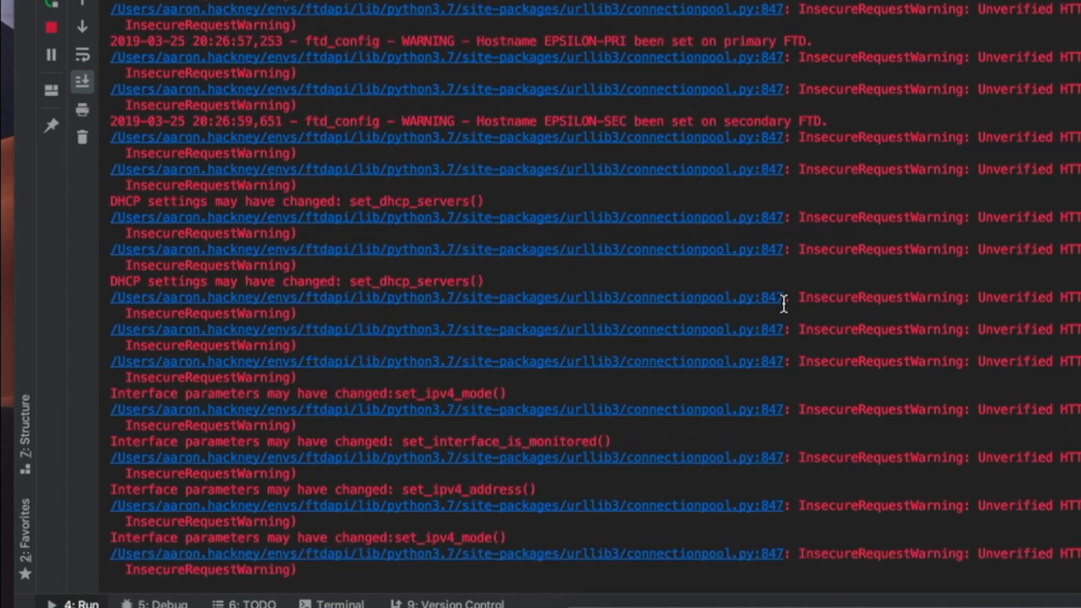
pyautogui.scroll(-3)
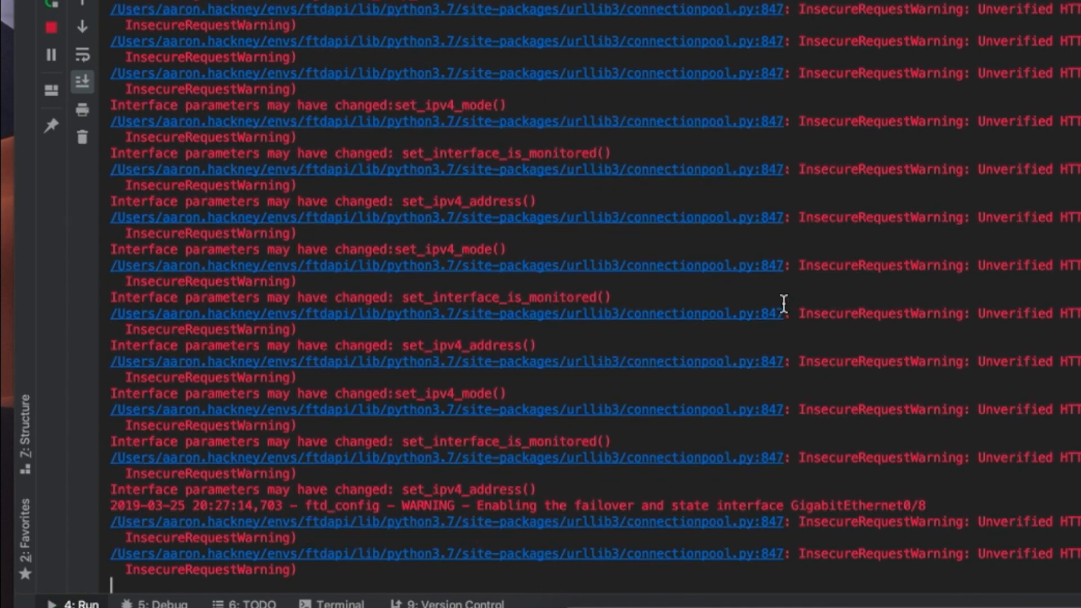
pyautogui.scroll(-3)
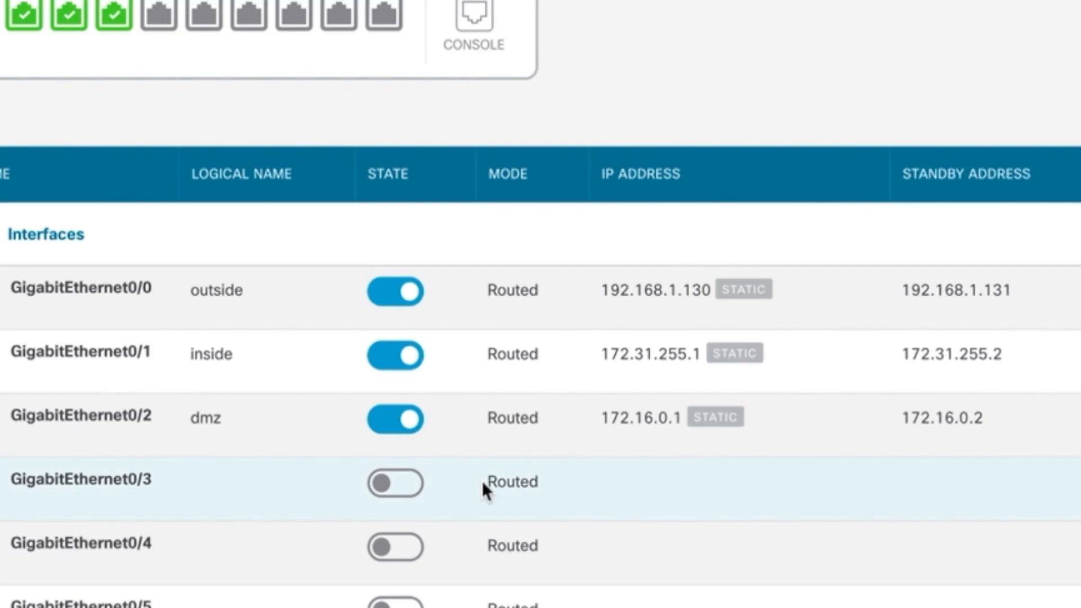
pyautogui.moveTo(510, 468)
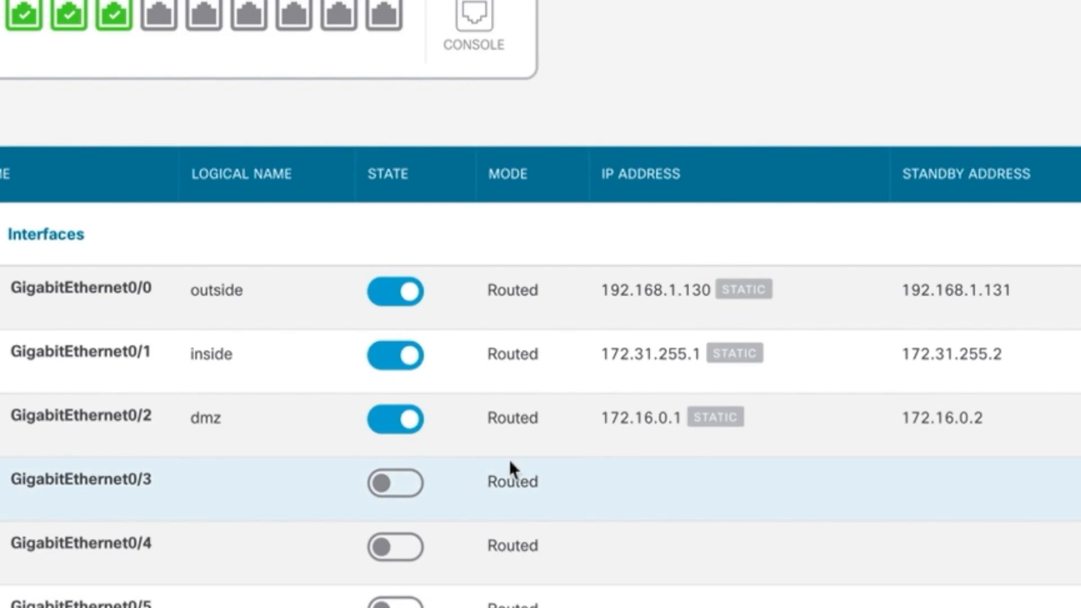
pyautogui.moveTo(834, 309)
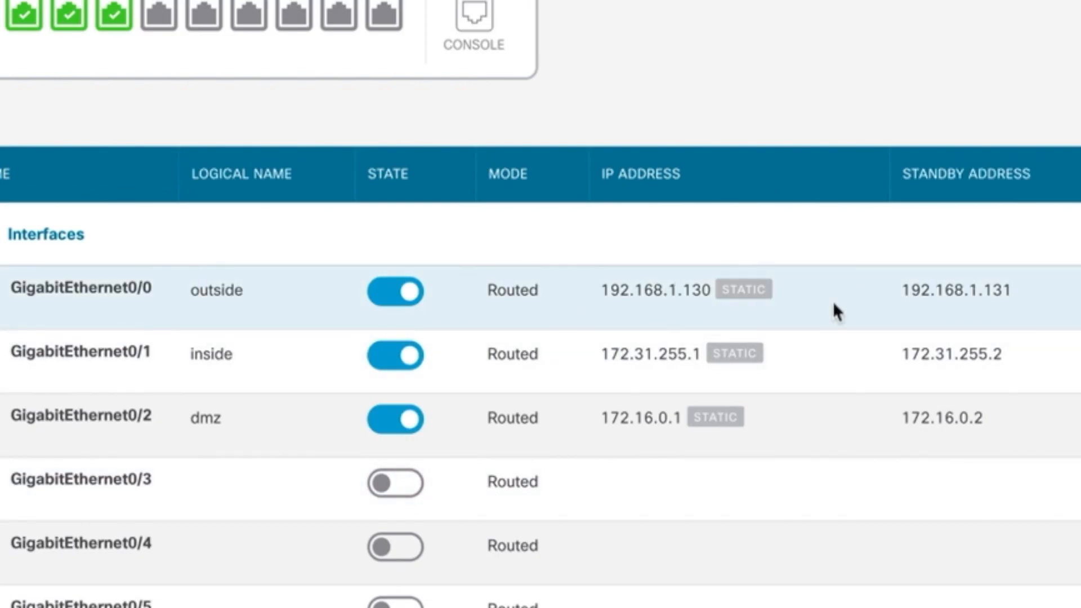
pyautogui.moveTo(722, 416)
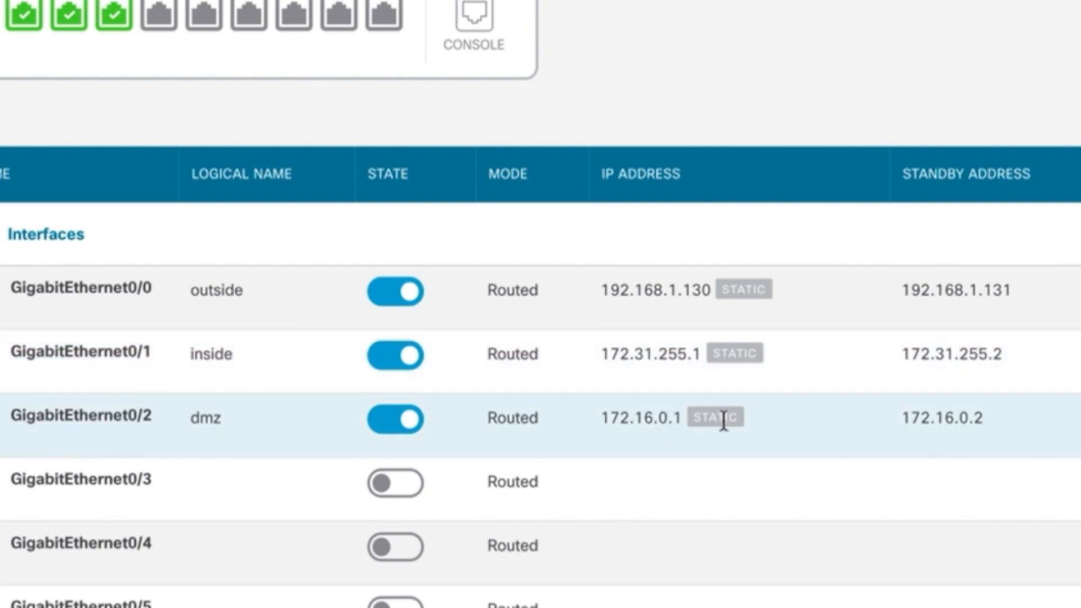
# Scroll the Interfaces list to see GigabitEthernet0/8 routed and Management0/0 diagnostic
pyautogui.scroll(-3)
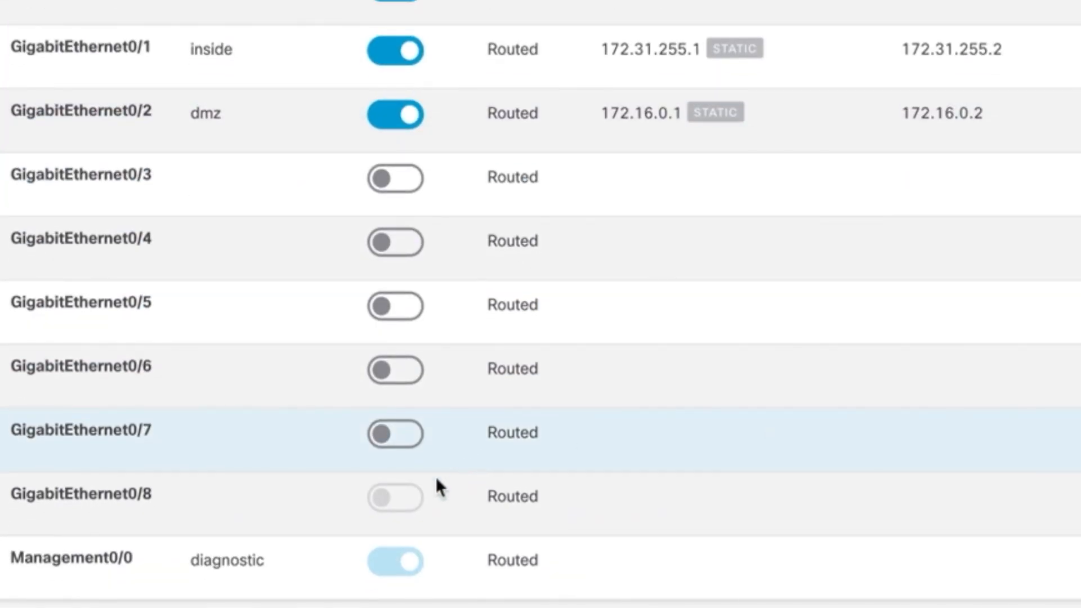
pyautogui.moveTo(395, 497)
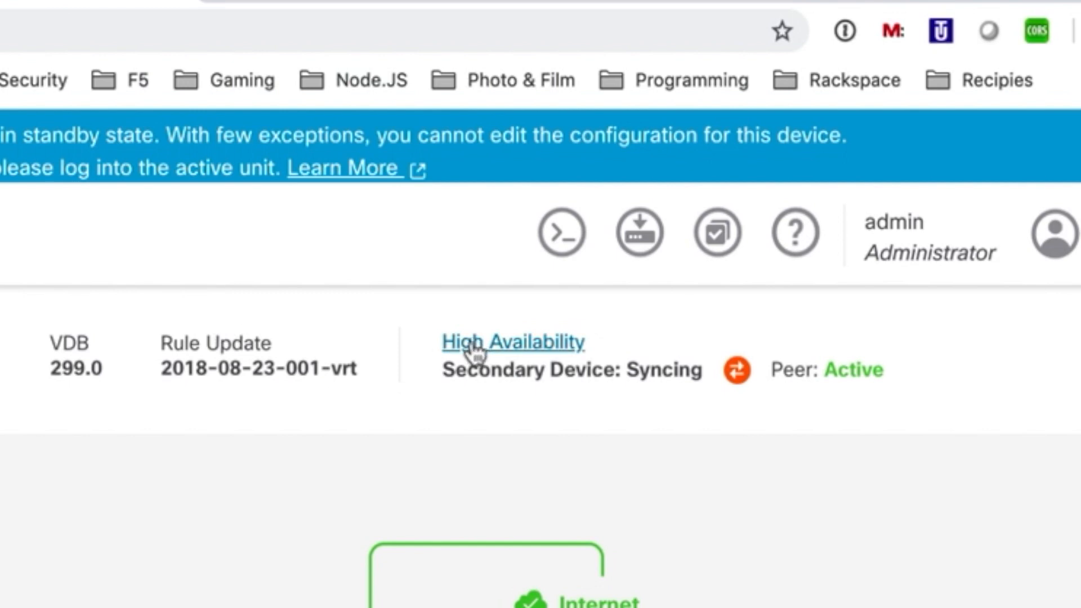
pyautogui.moveTo(834, 431)
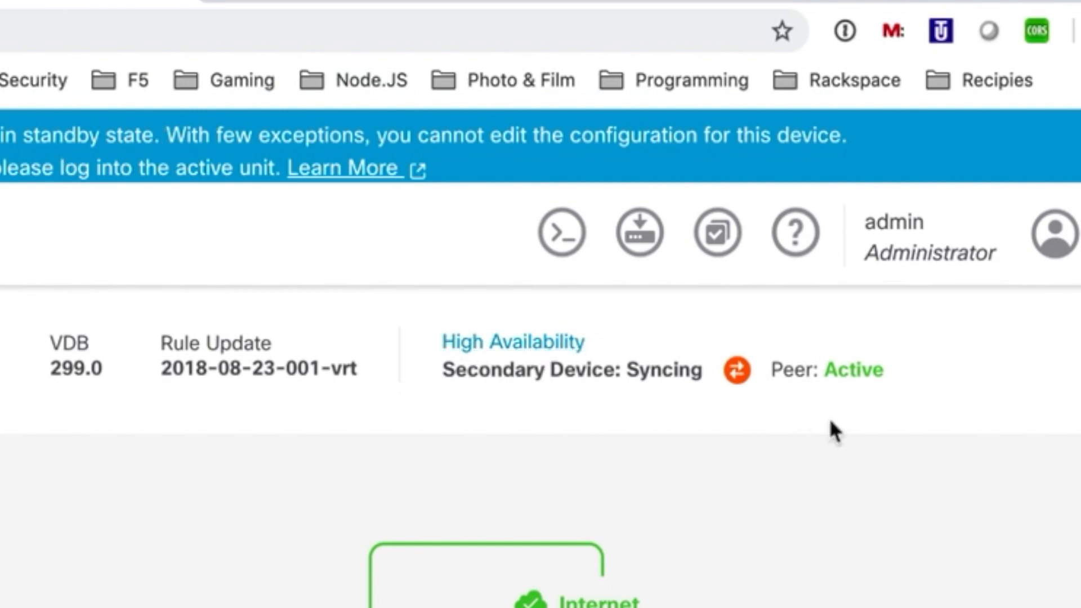
pyautogui.moveTo(148, 230)
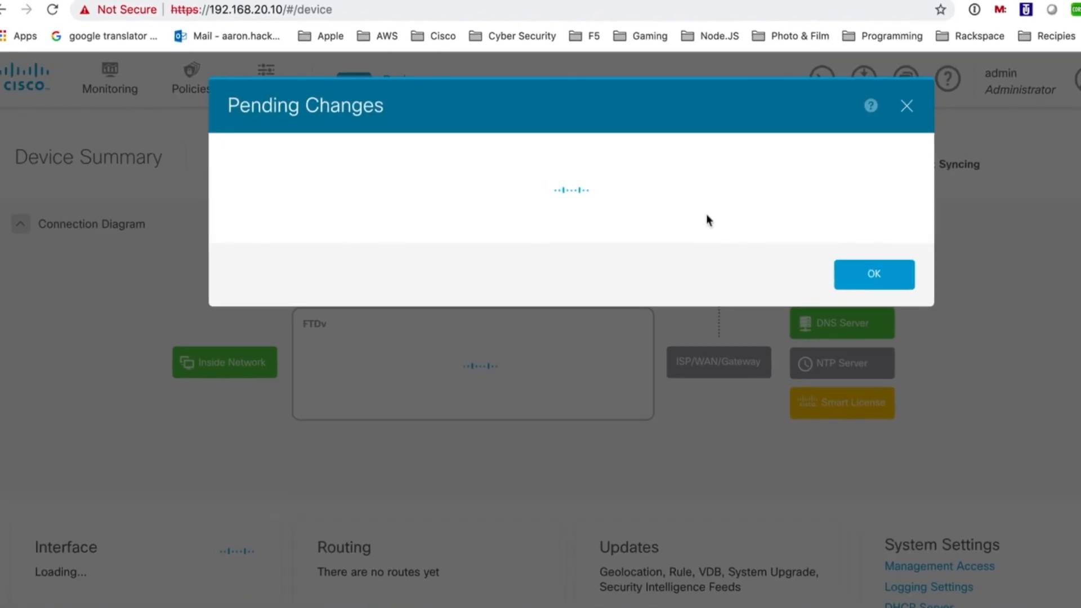
# Dismiss the Pending Changes window on the 192.168.20.10 device page
pyautogui.click(872, 274)
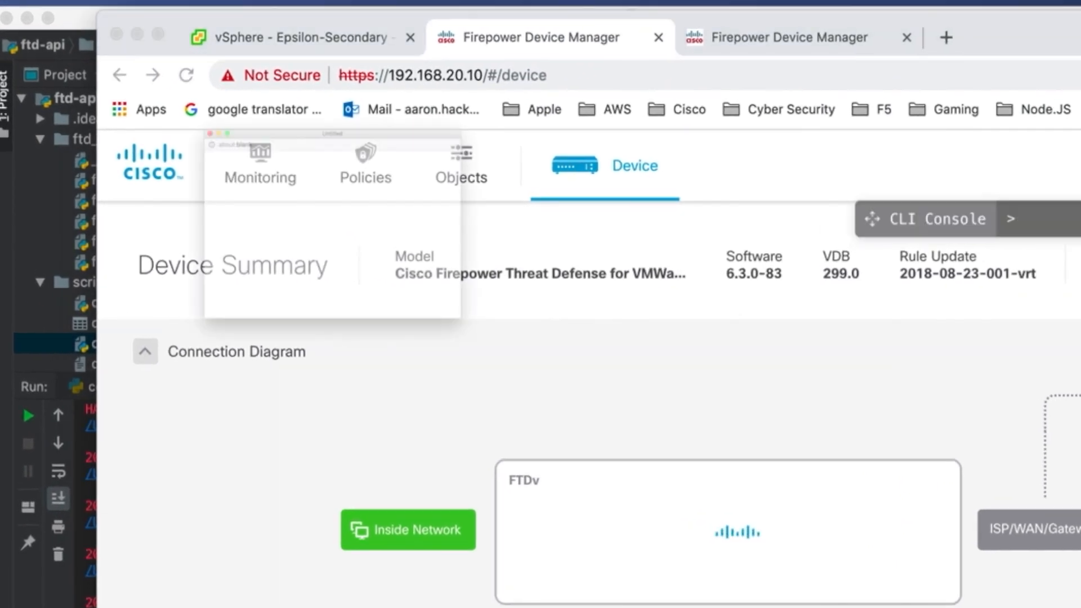
# Run show failover in the CLI Console: failover on, Primary Active, Secondary Standby Ready
pyautogui.click(938, 218)
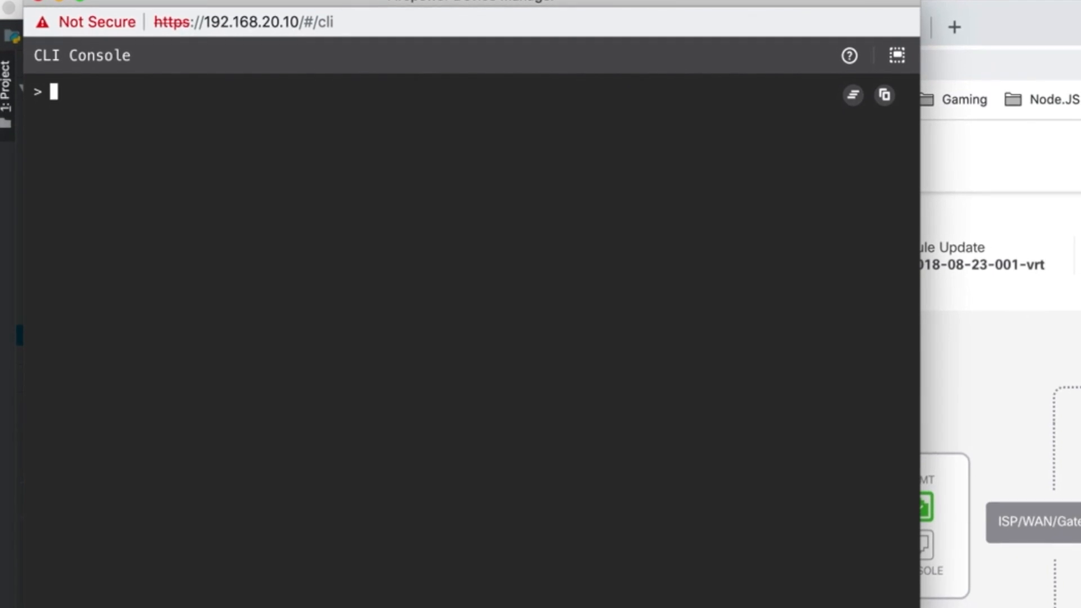
pyautogui.write('show failover')
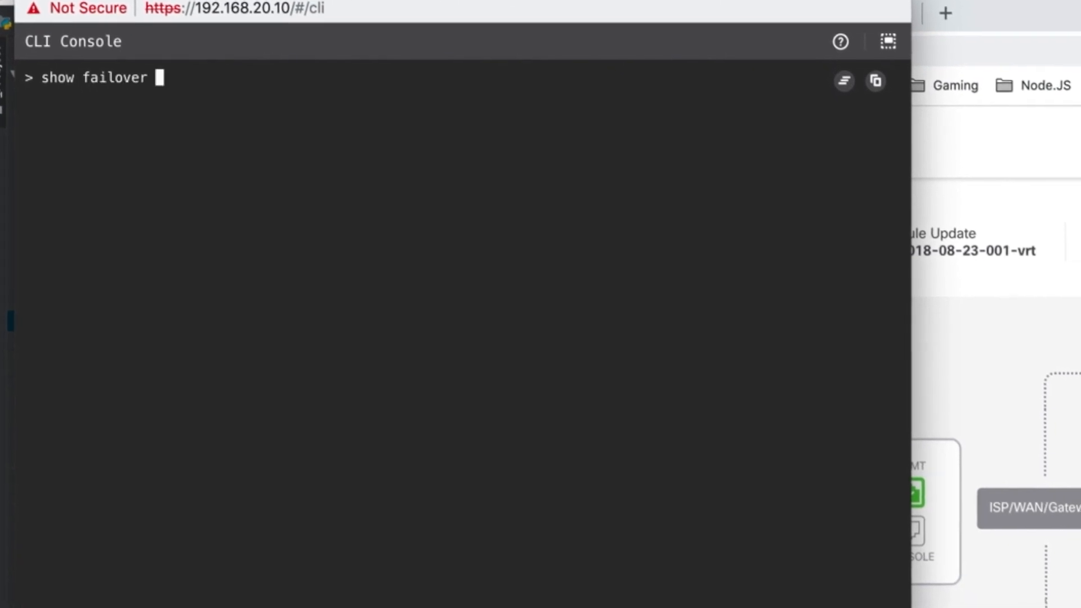
pyautogui.press('Return')
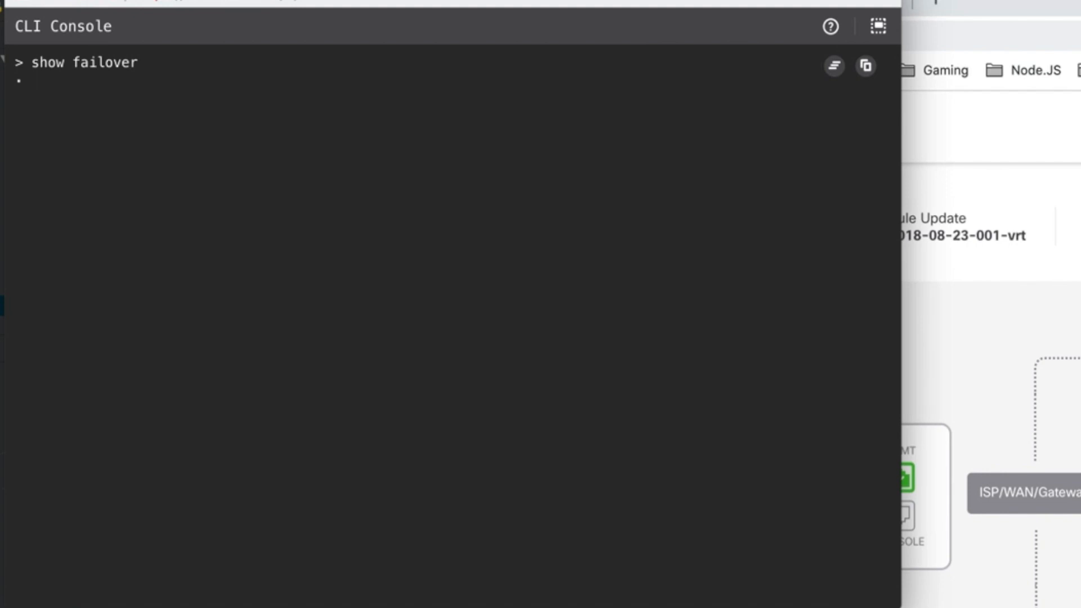
pyautogui.press('Return')
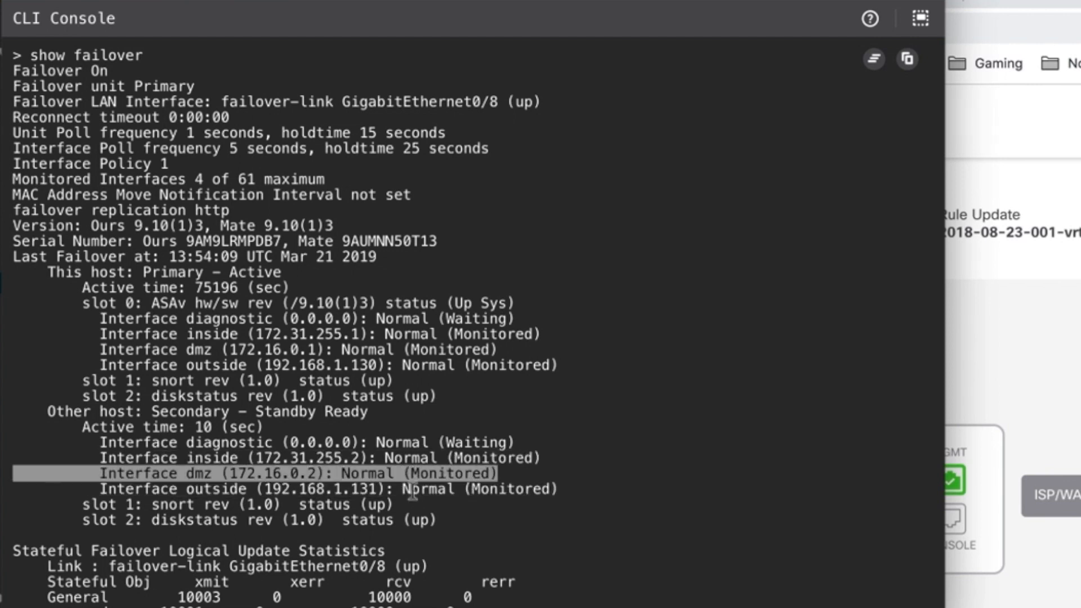
pyautogui.moveTo(431, 527)
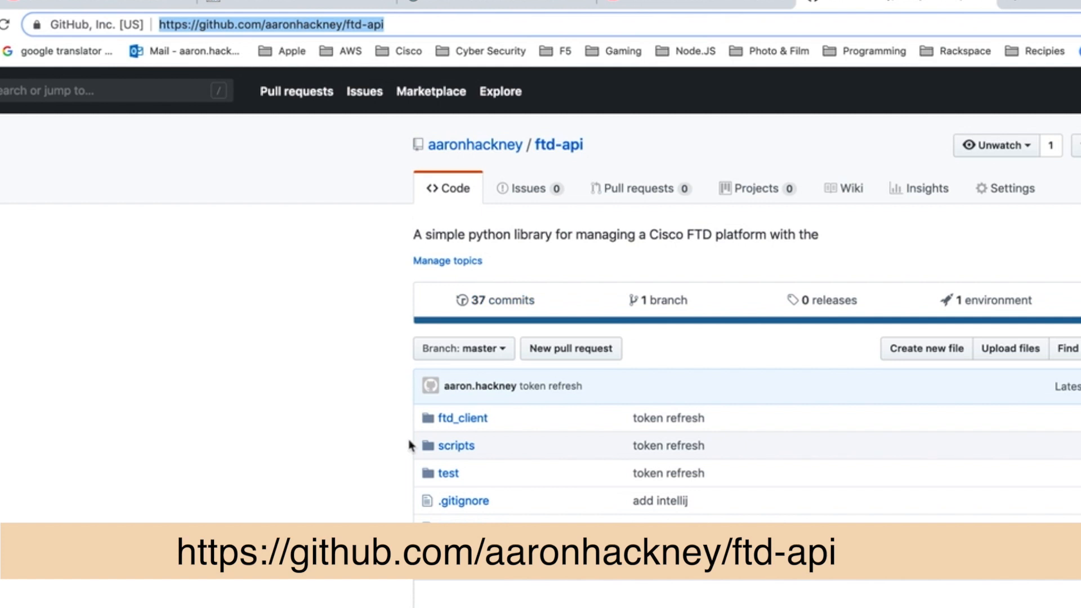
# Open ftd_client/ftd_networking.py in the ftd-api repo and review the FTDNetworking class
pyautogui.click(462, 418)
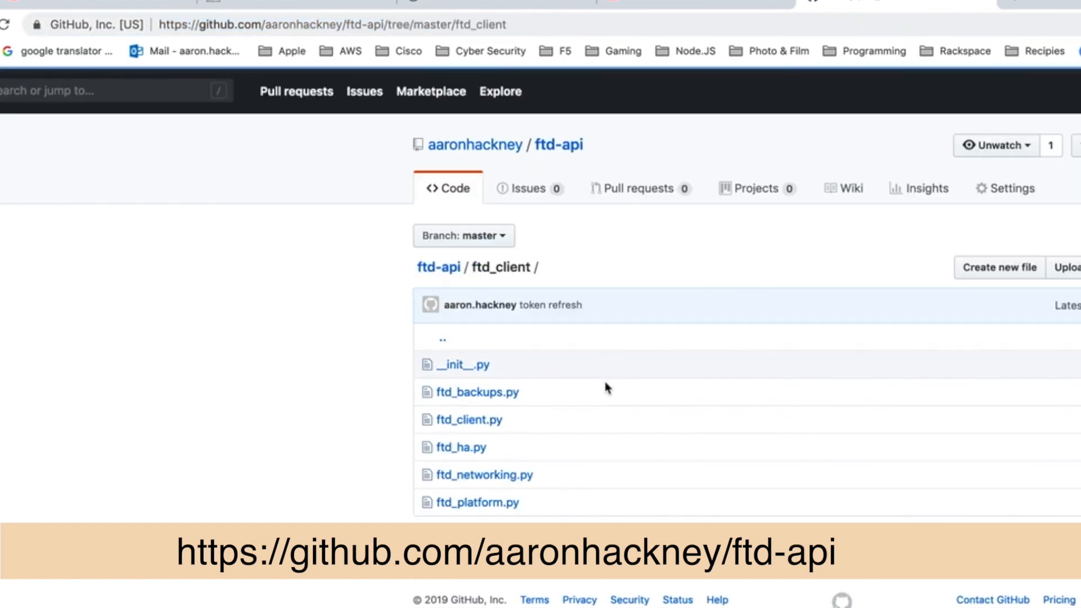
pyautogui.click(483, 474)
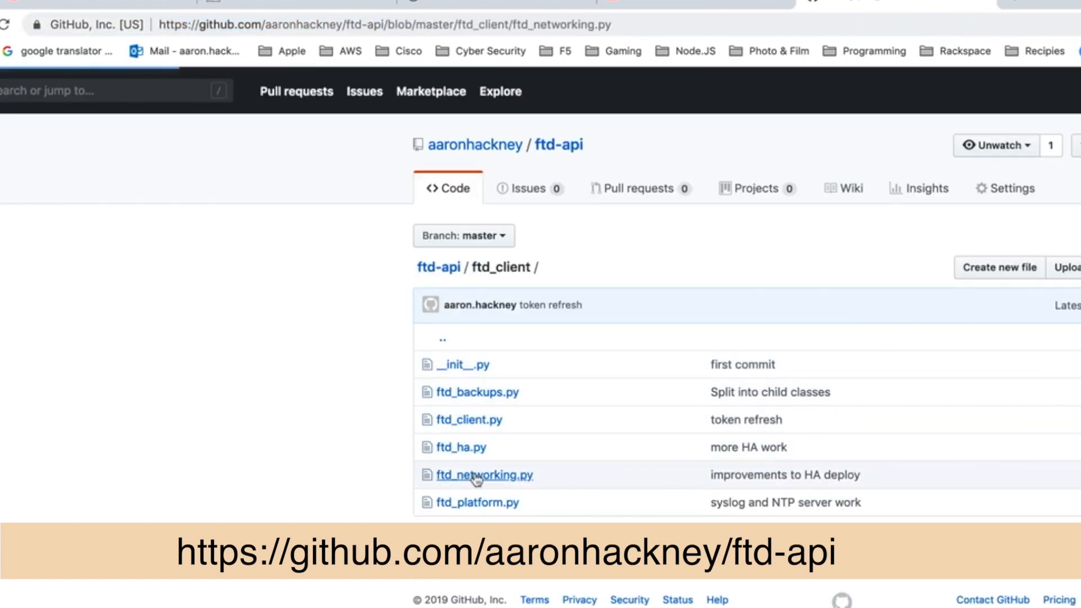
pyautogui.click(483, 475)
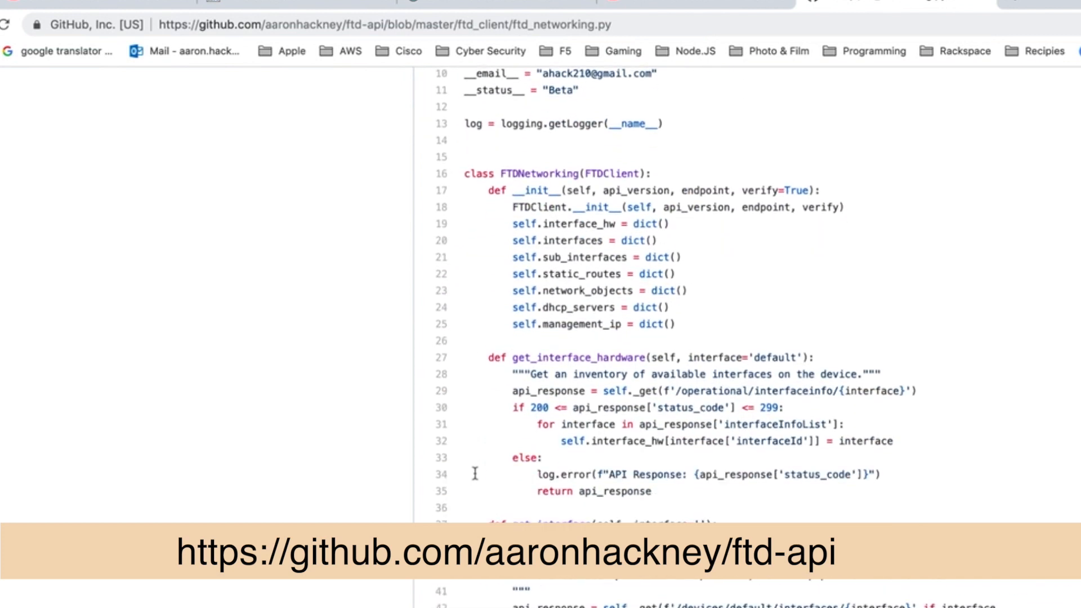
pyautogui.scroll(-3)
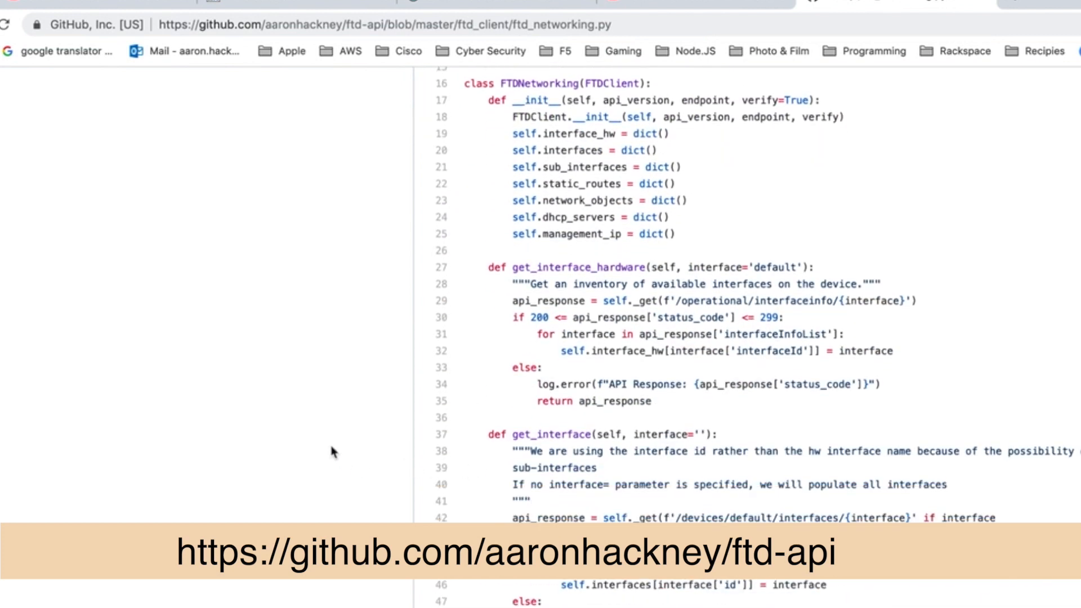